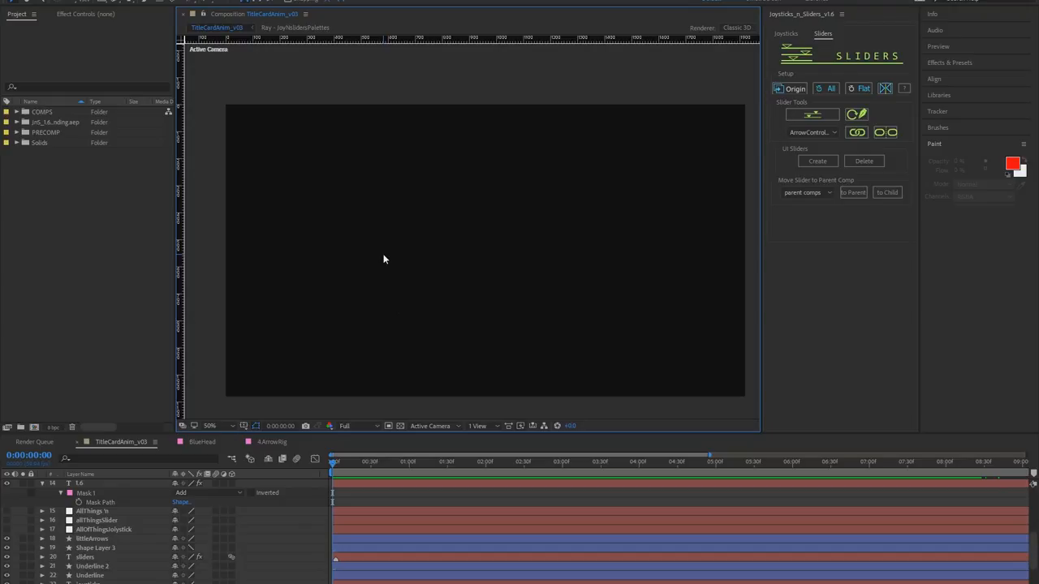
mouse_move(373, 266)
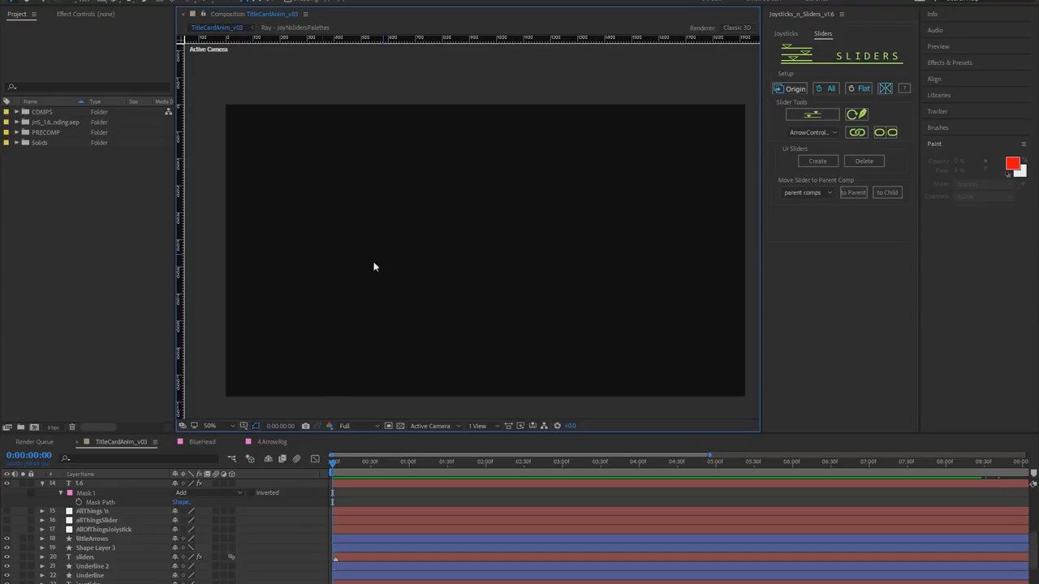
mouse_move(313, 459)
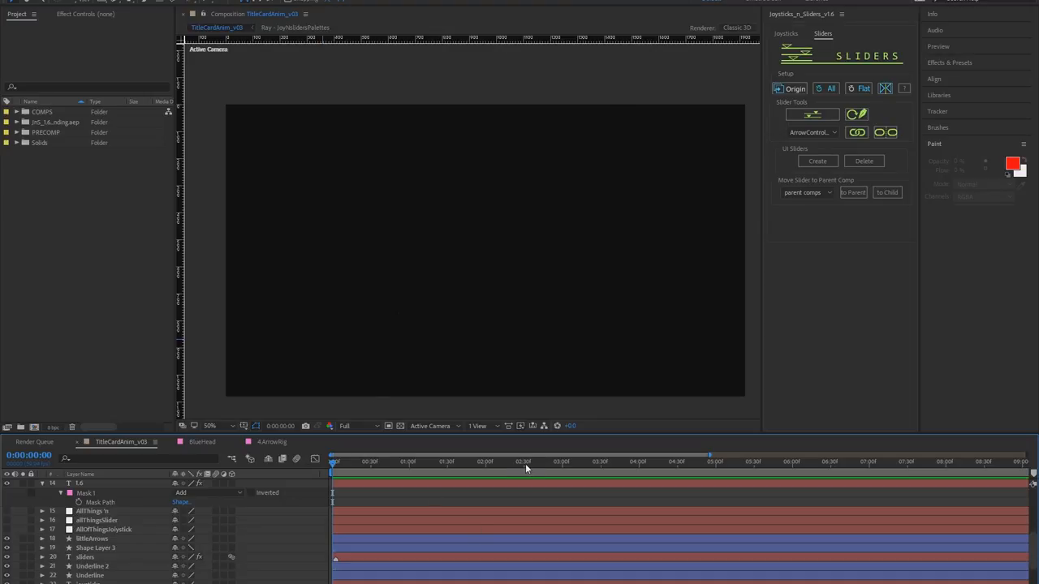
- Move the playhead later in time so the title card frame is visible
click(770, 461)
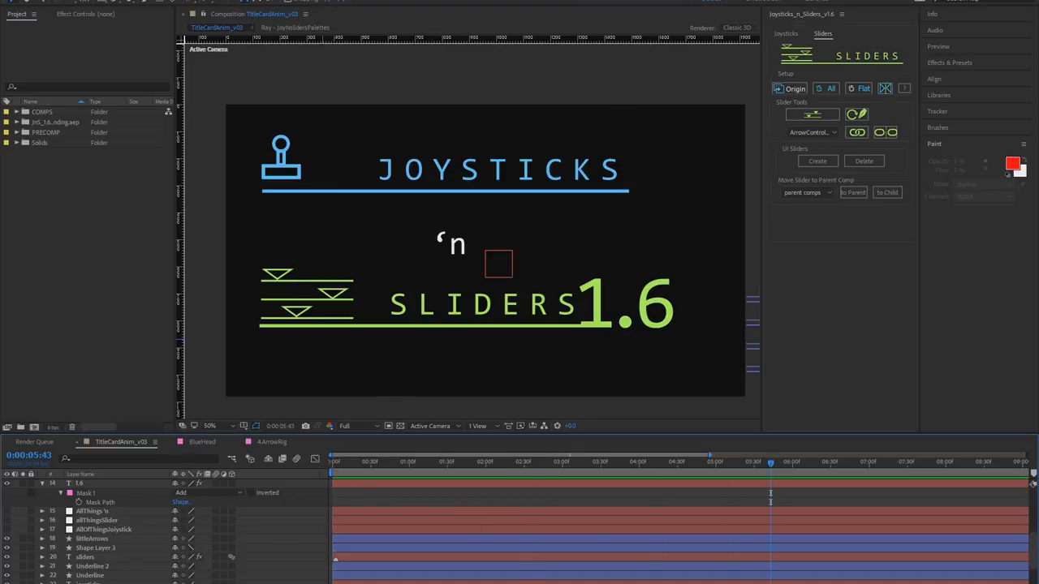
mouse_move(828, 88)
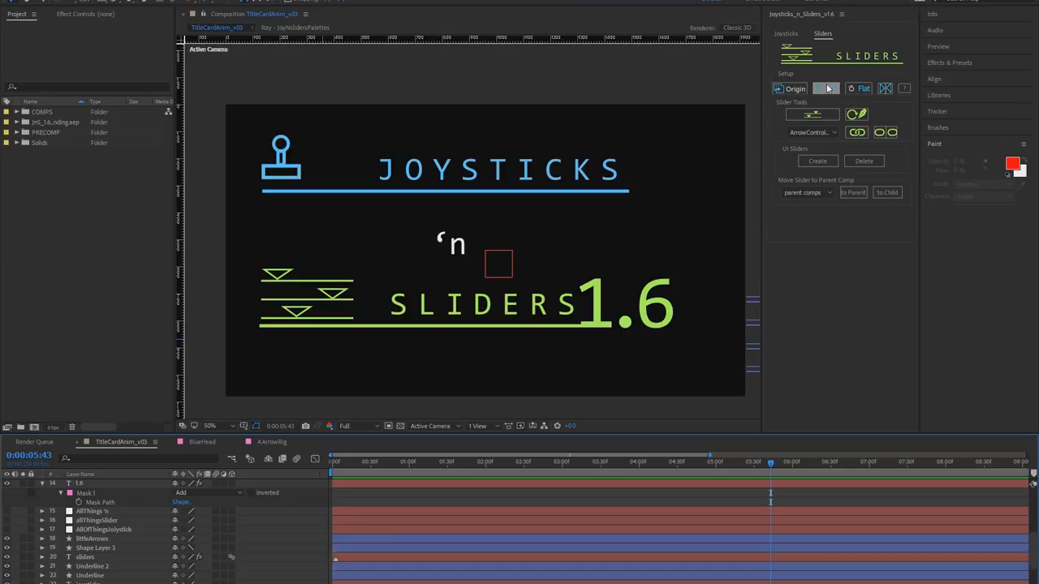
click(831, 87)
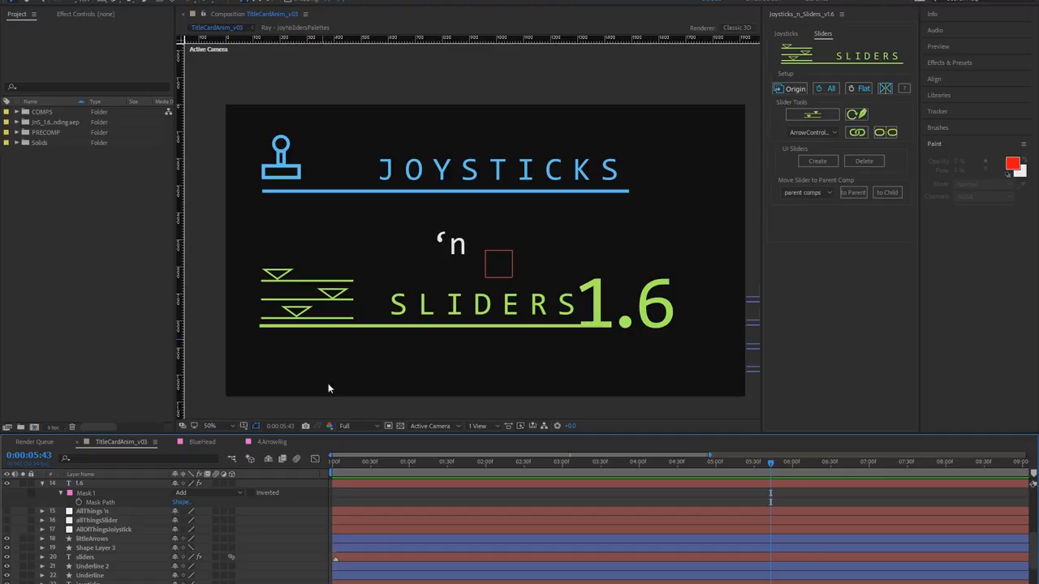
- Switch to the BlueHead comp and reveal the head shape's Path expression
click(203, 442)
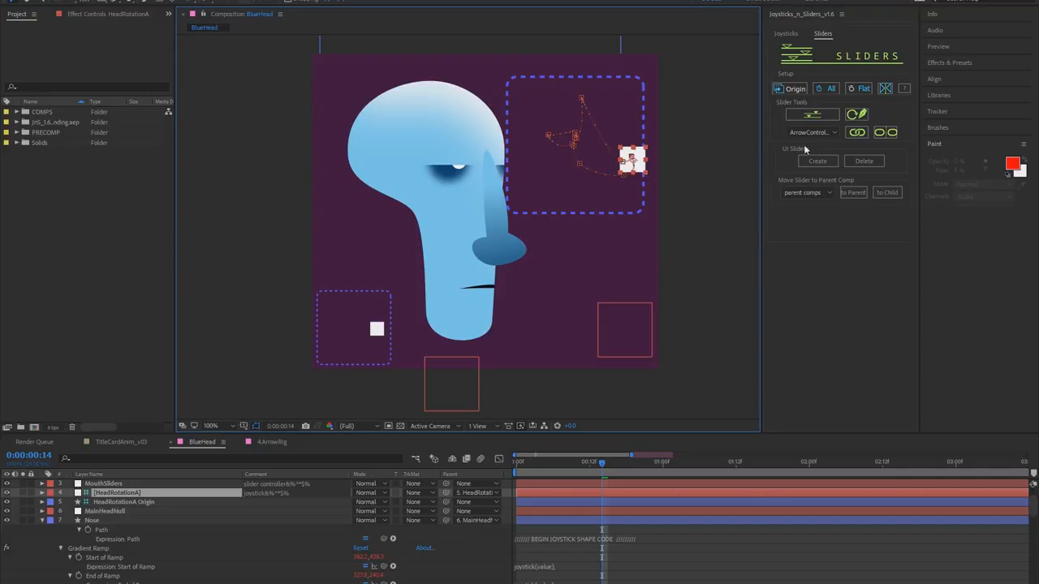
click(812, 133)
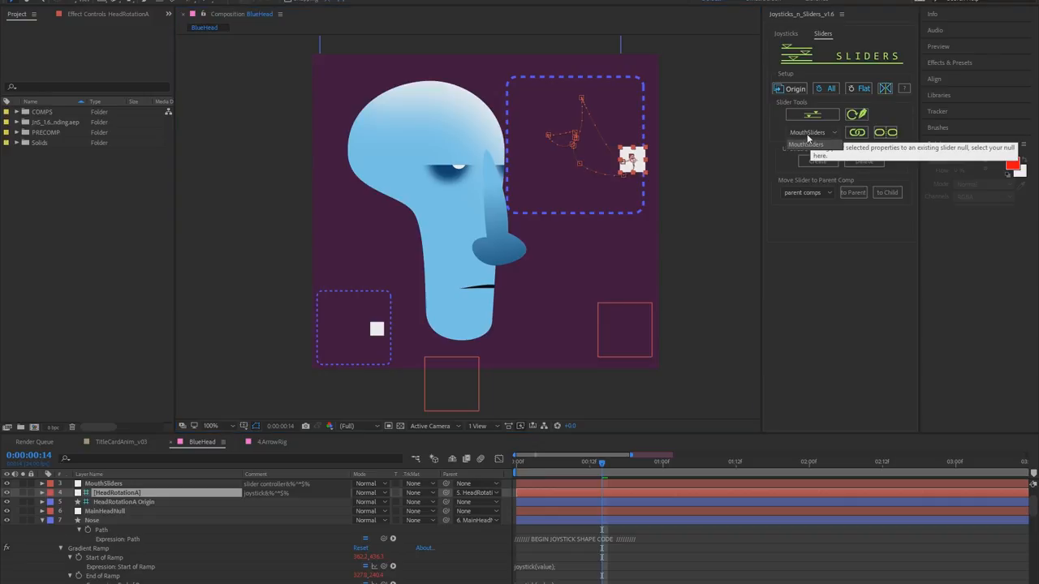
click(786, 32)
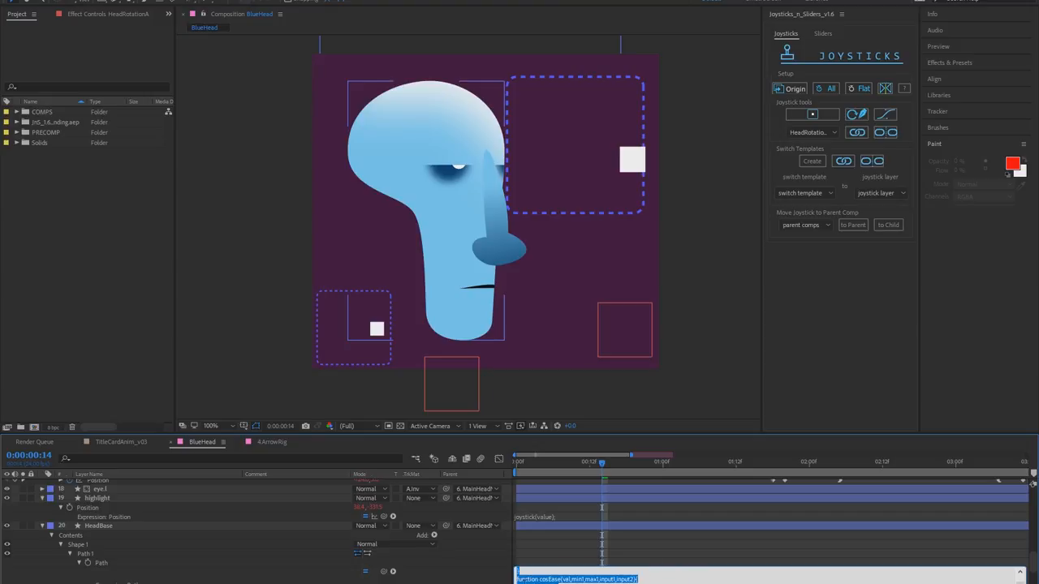
- Drag the head joystick null to turn, squash and then re-centre the face
drag(601, 461, 539, 461)
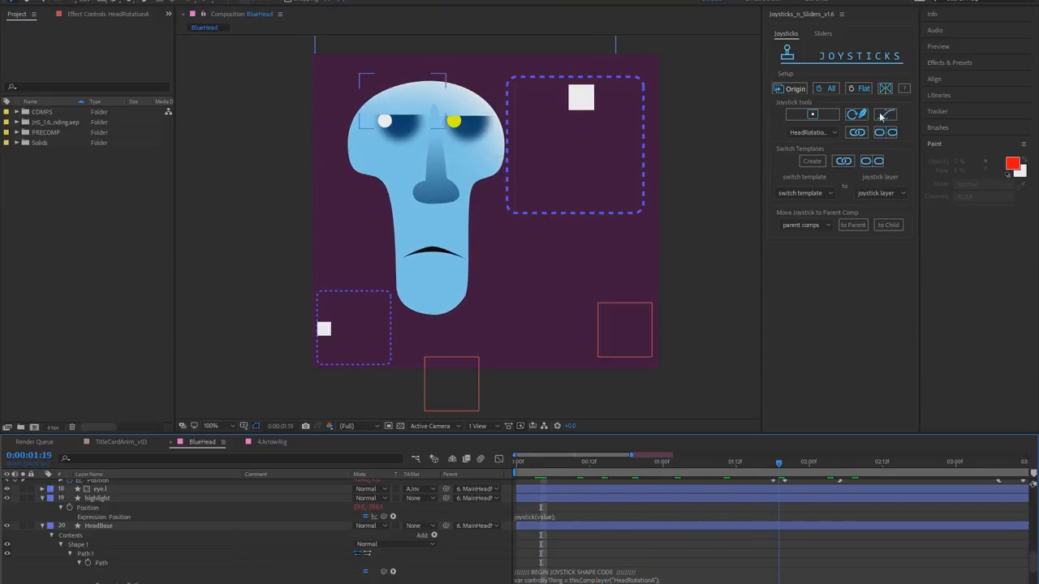
click(581, 463)
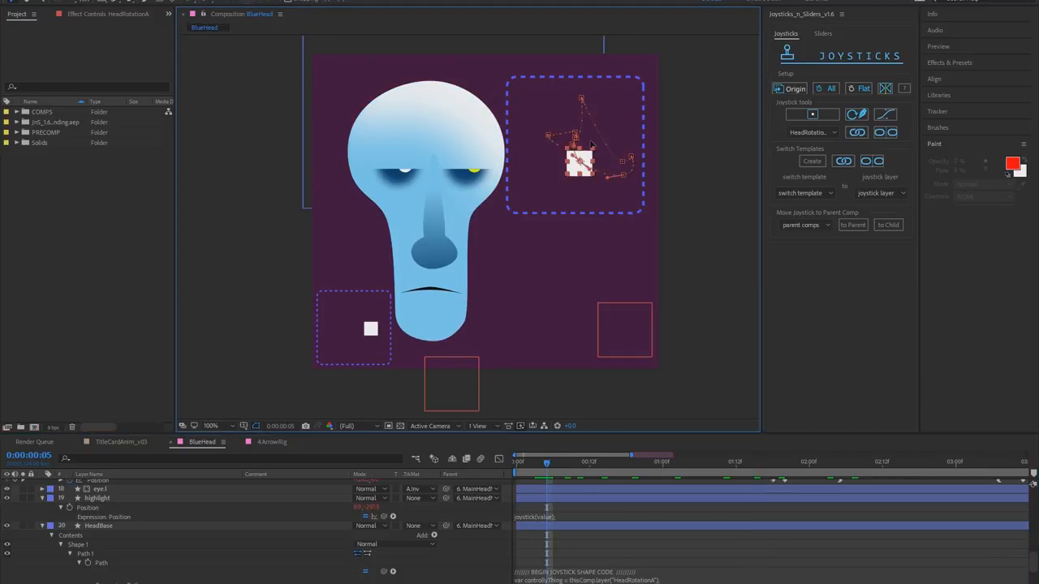
drag(582, 160, 500, 143)
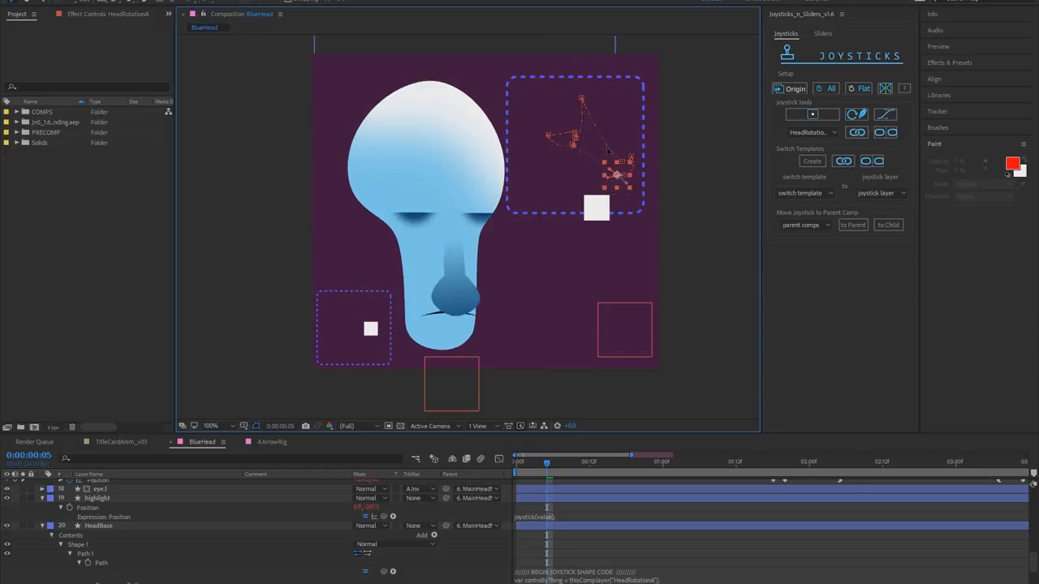
drag(617, 175, 582, 154)
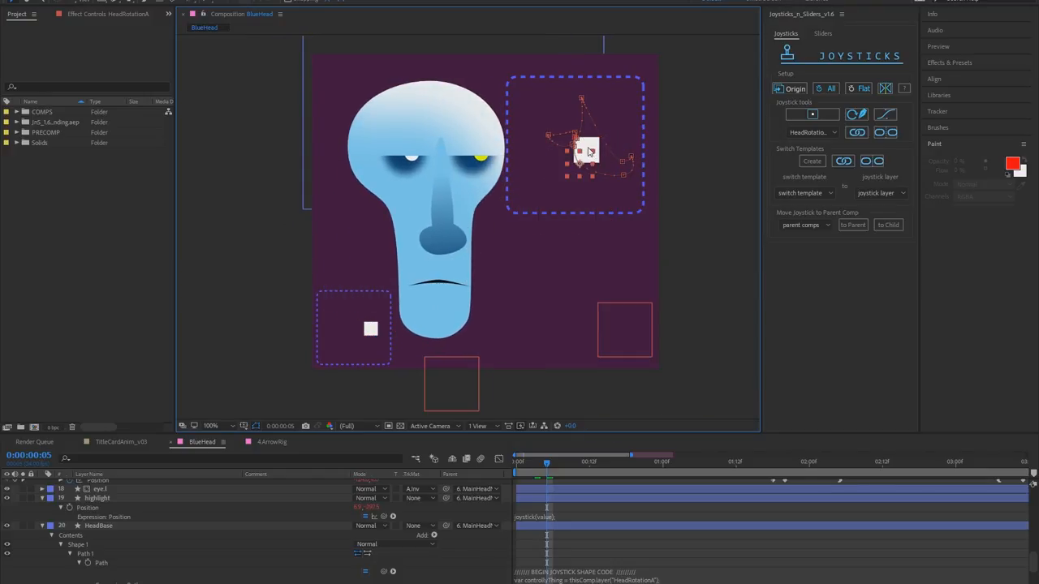
drag(588, 150, 581, 160)
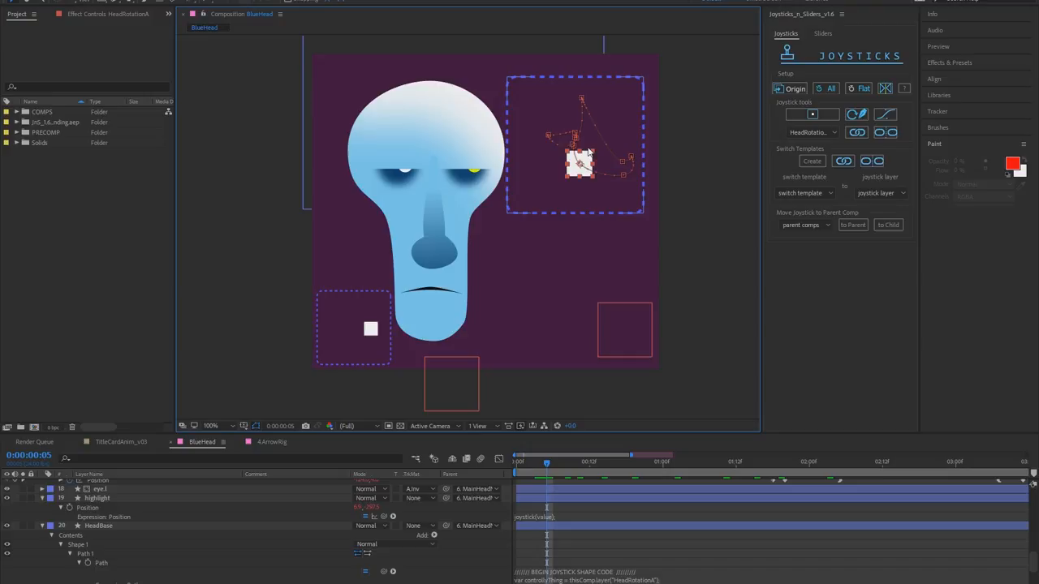
mouse_move(610, 107)
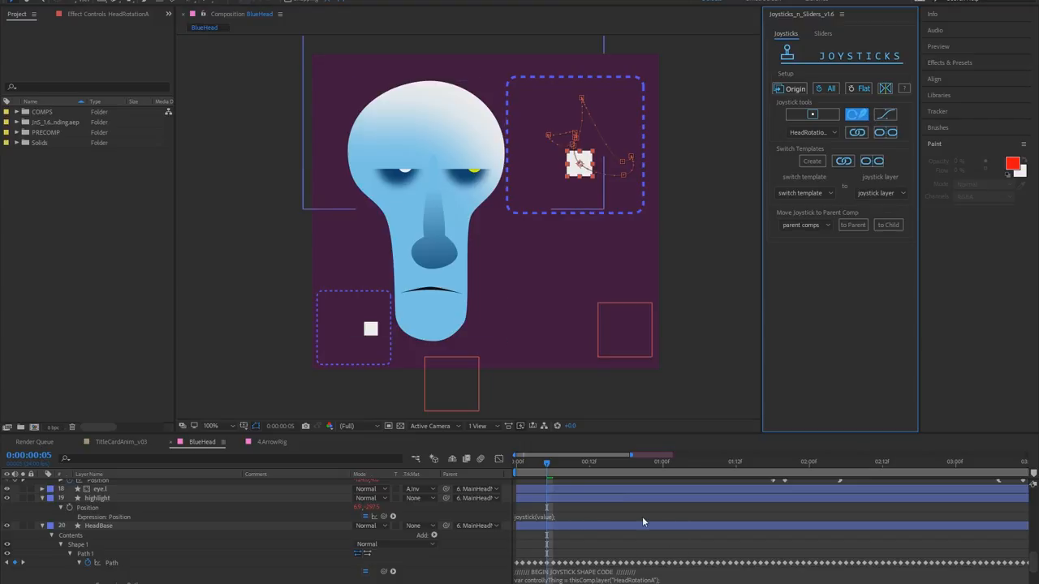
- Jump later in the head animation and show the head shape's path outline
click(99, 562)
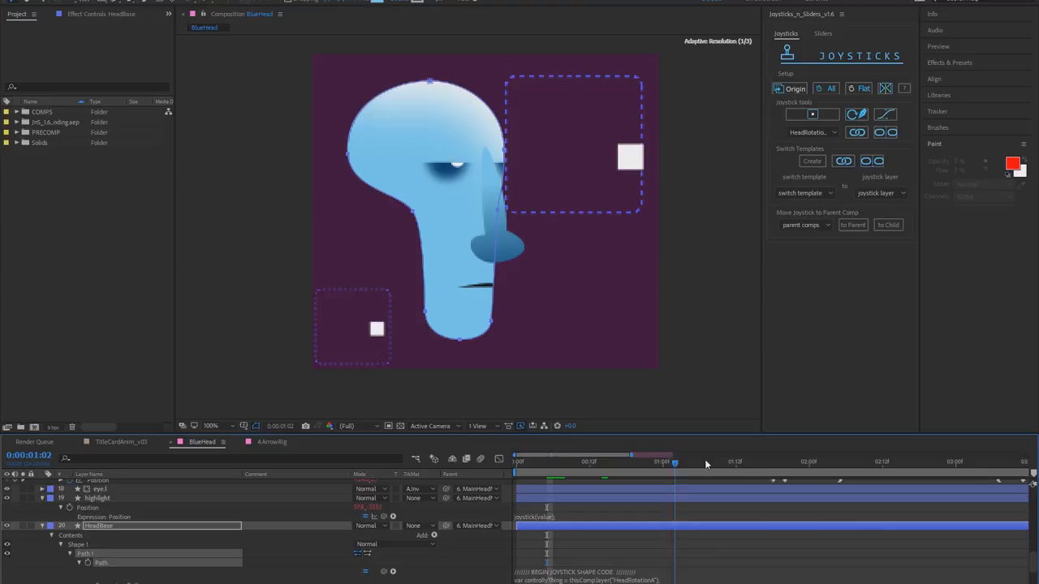
click(666, 461)
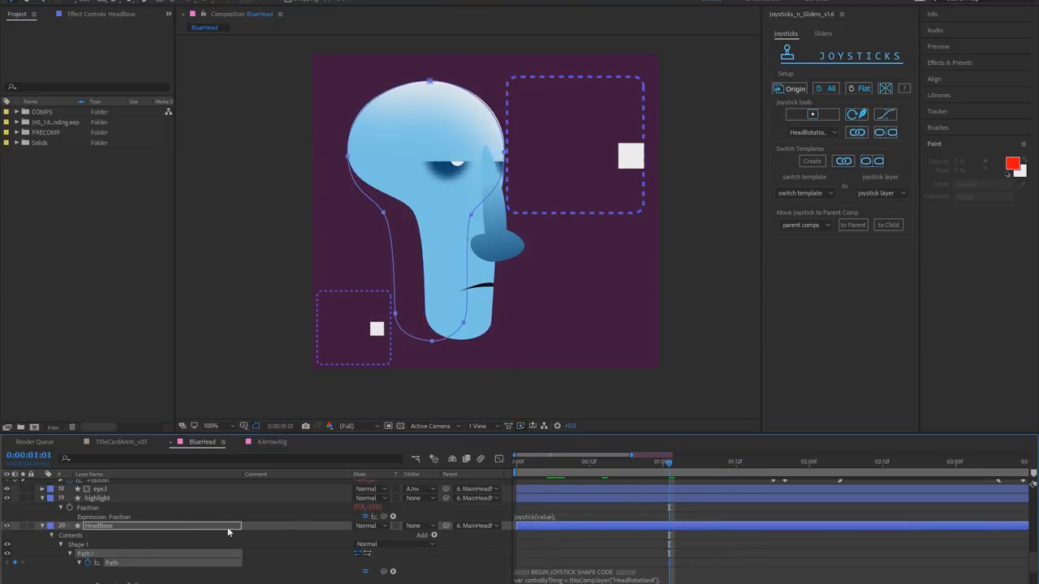
click(786, 461)
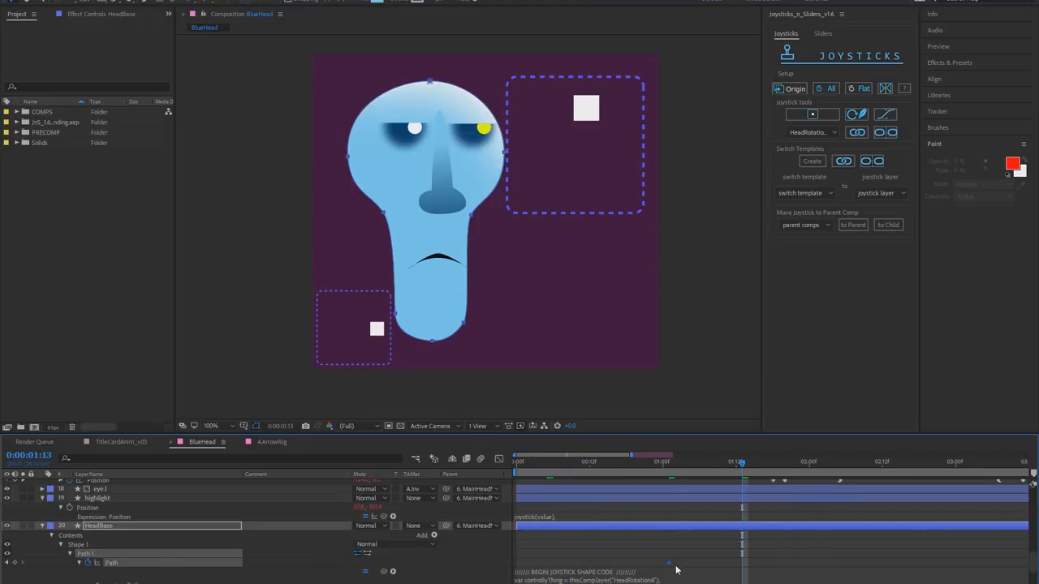
- Expand the layer list and scroll to the keyframed rig control layers
click(110, 562)
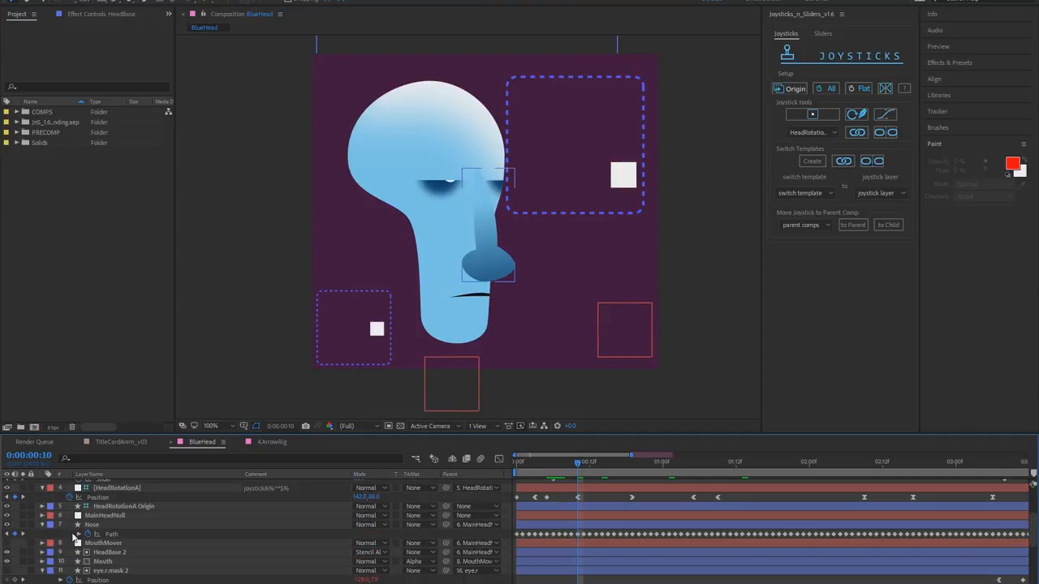
click(93, 524)
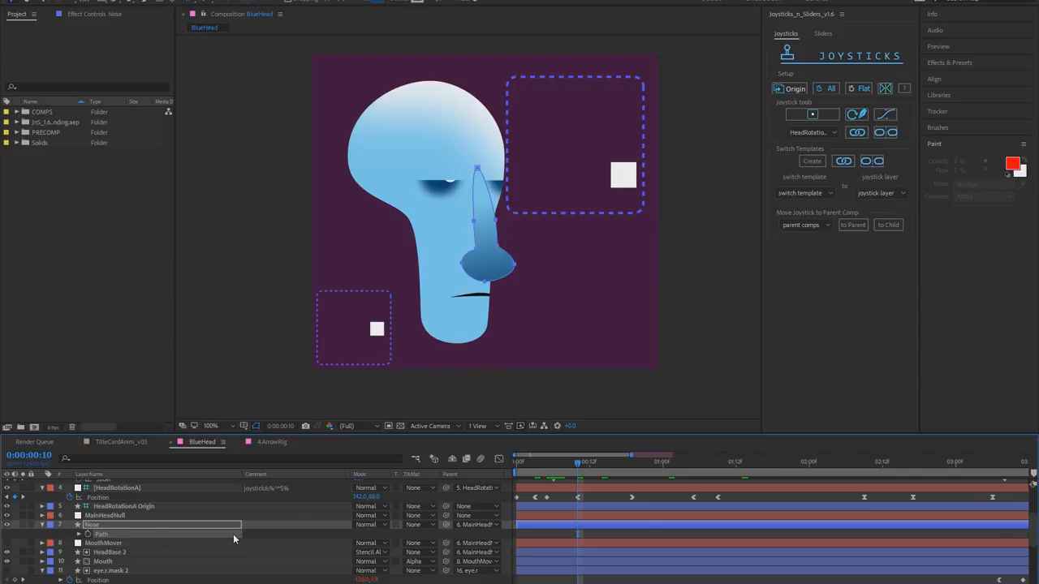
scroll(down, 3)
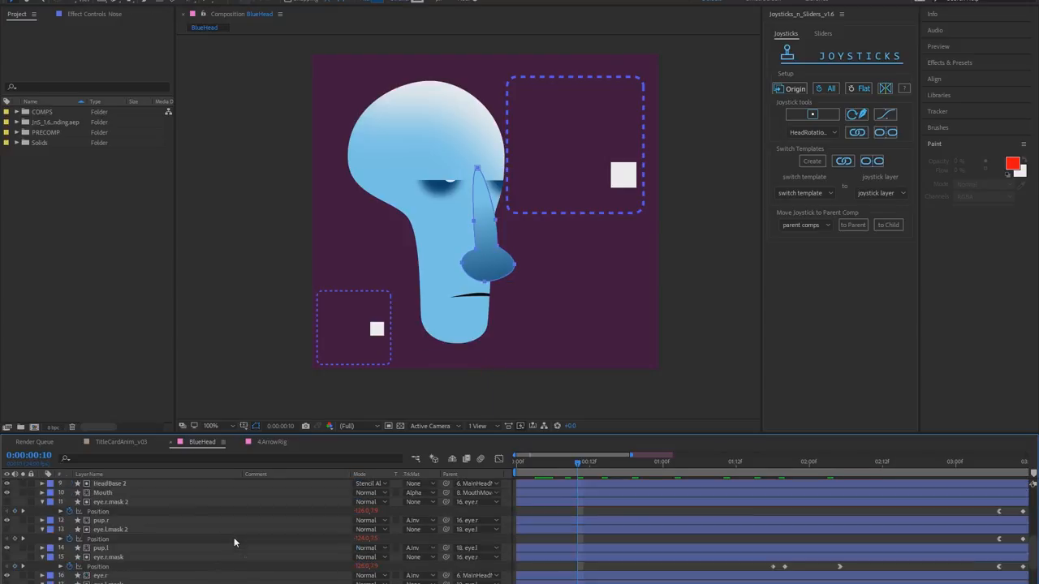
scroll(down, 3)
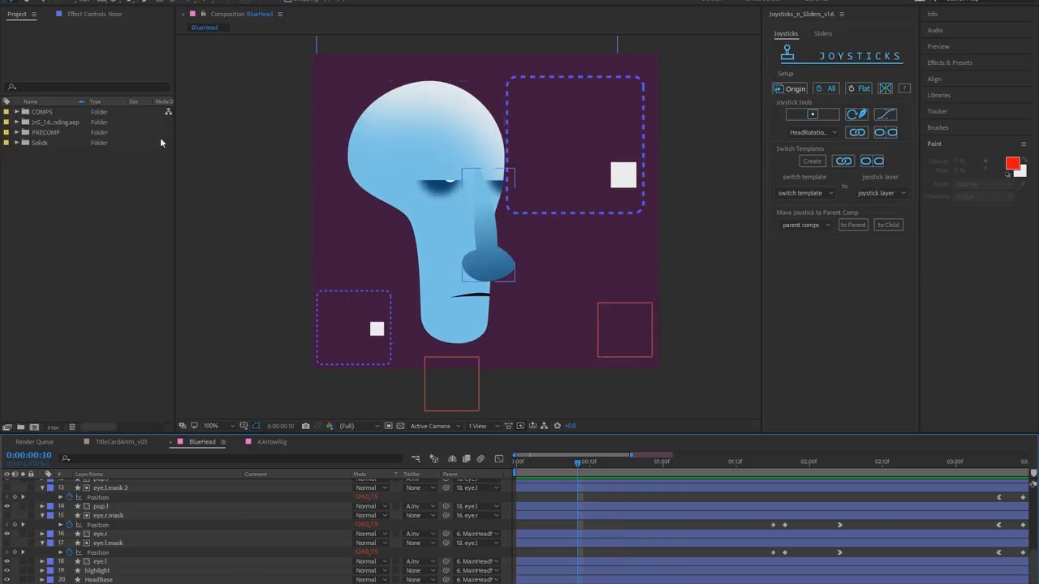
- Open the Arrow comp showing the full right-pointing arrow with its slider controls
click(18, 112)
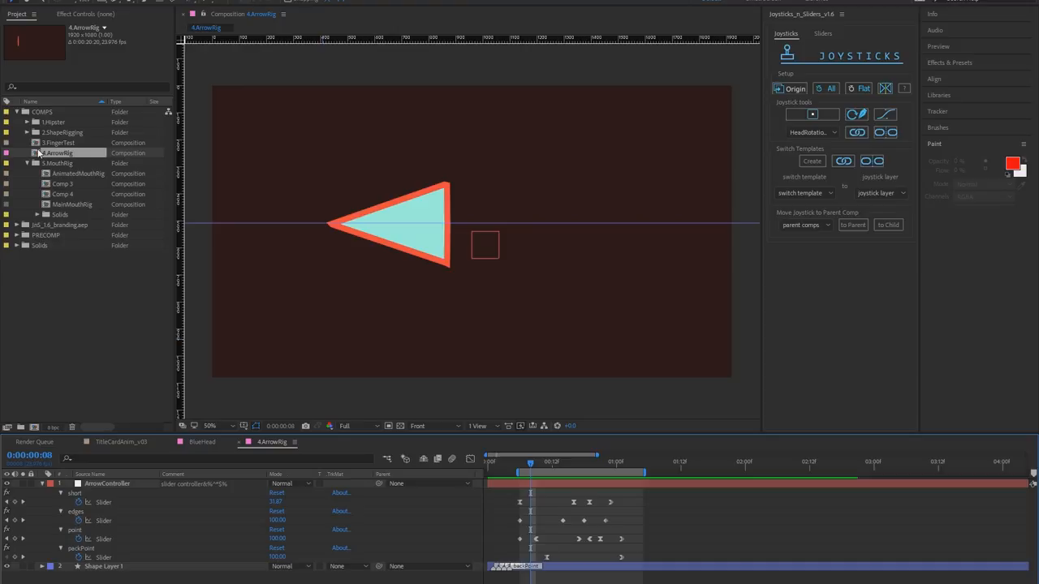
mouse_move(504, 487)
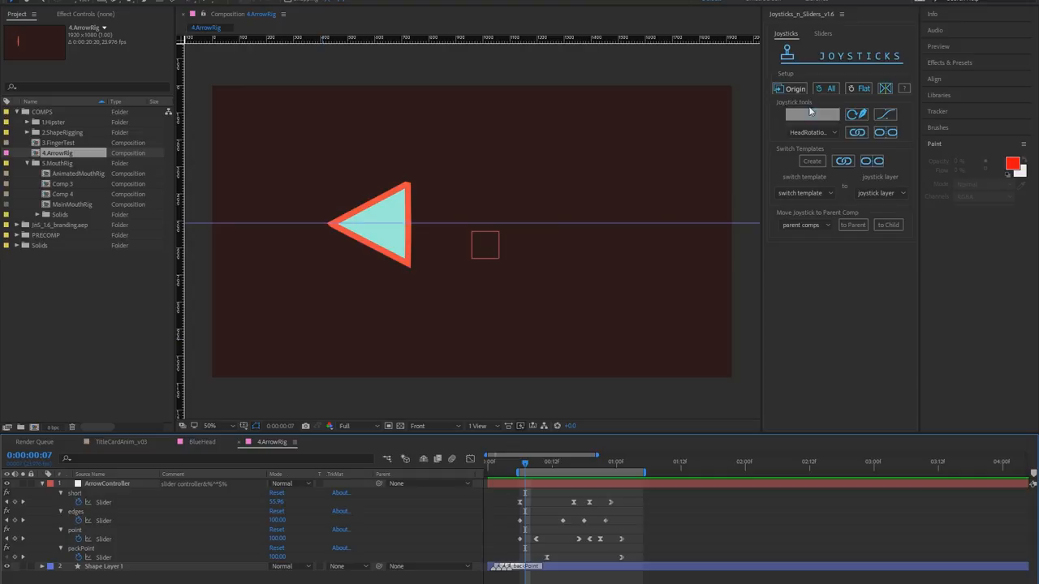
click(821, 32)
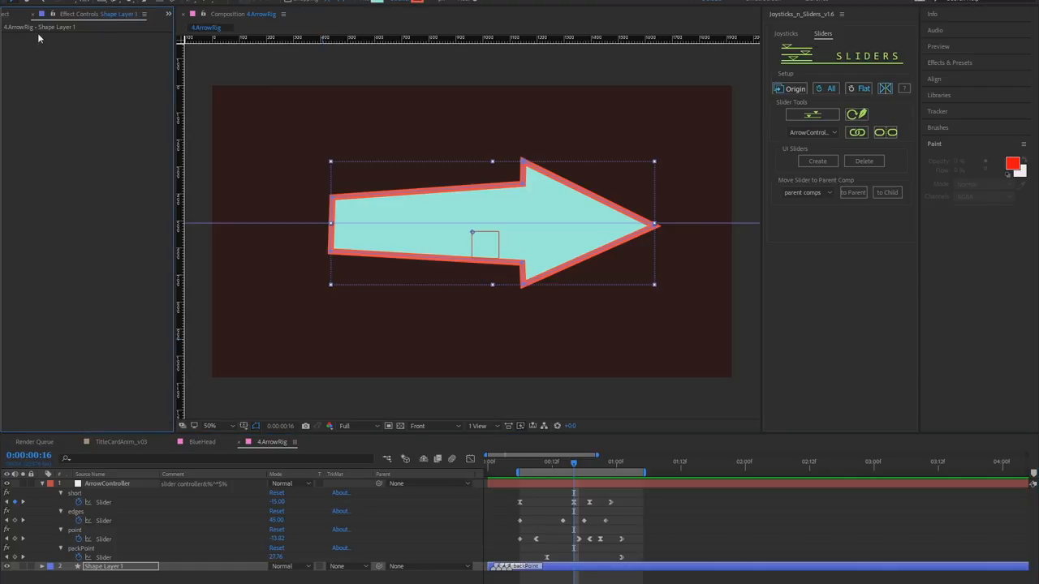
click(107, 483)
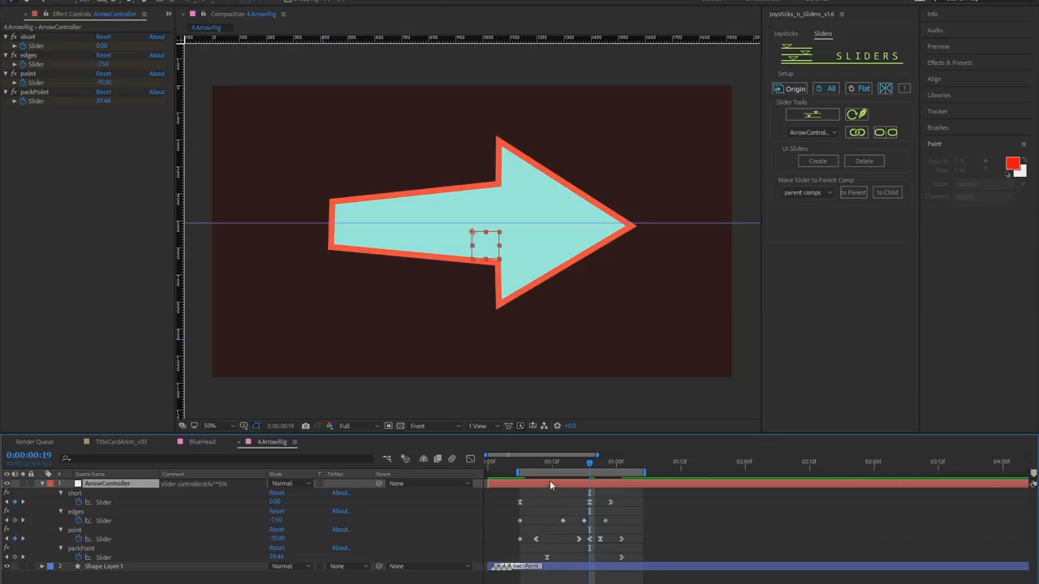
drag(587, 461, 560, 461)
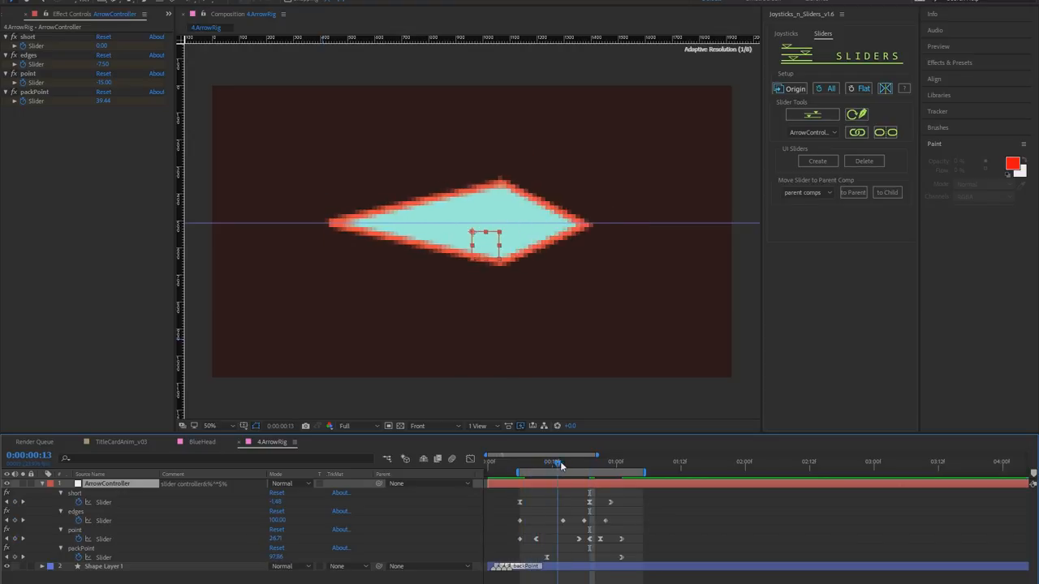
drag(560, 467, 550, 468)
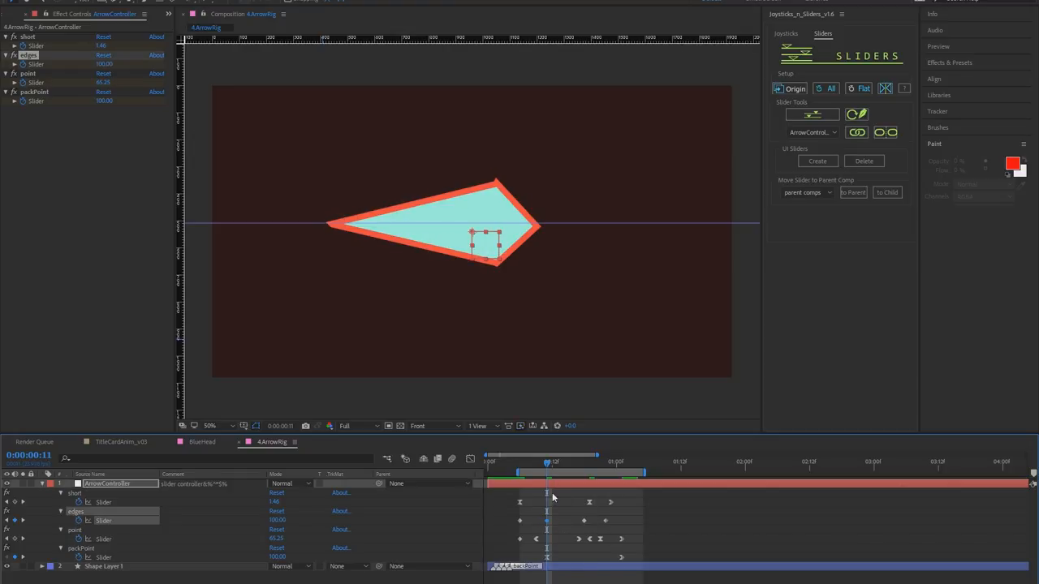
drag(546, 463, 572, 463)
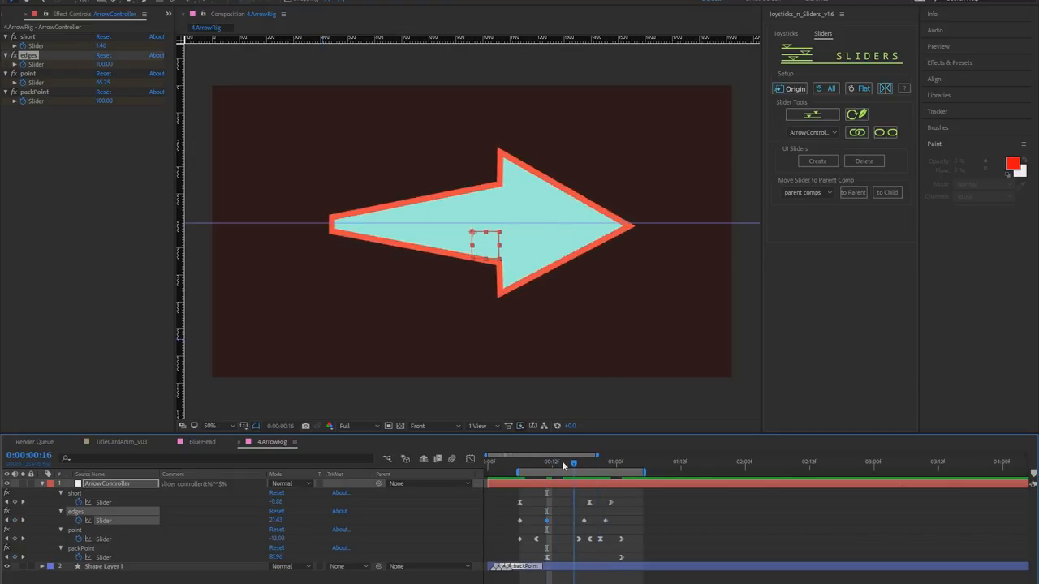
drag(571, 463, 555, 463)
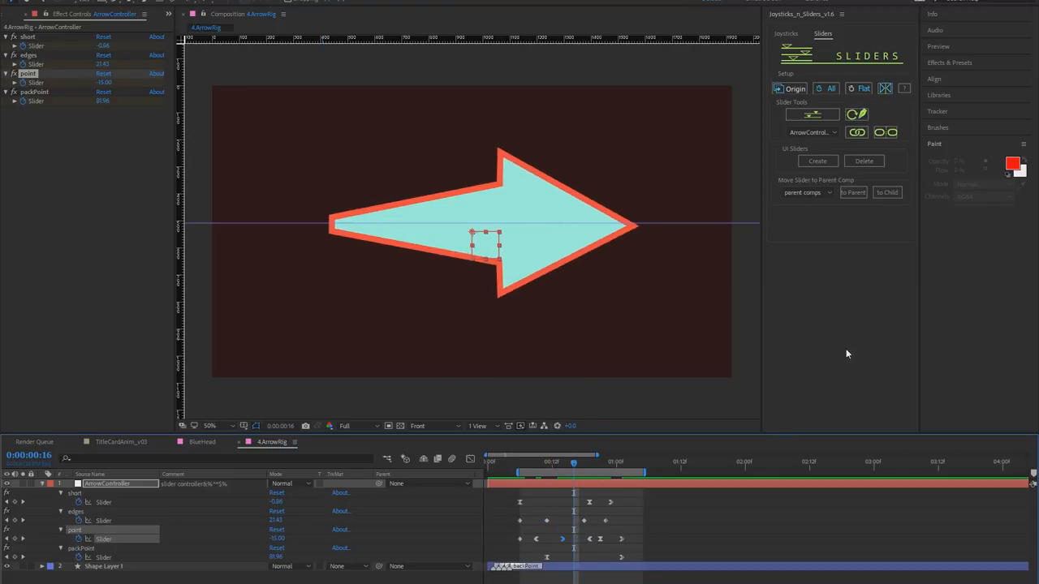
mouse_move(146, 399)
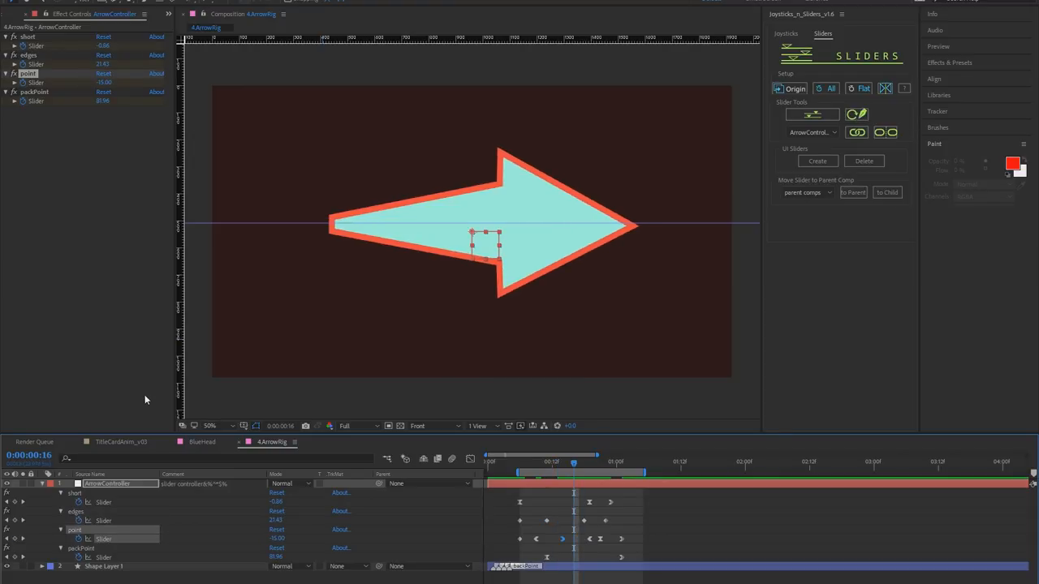